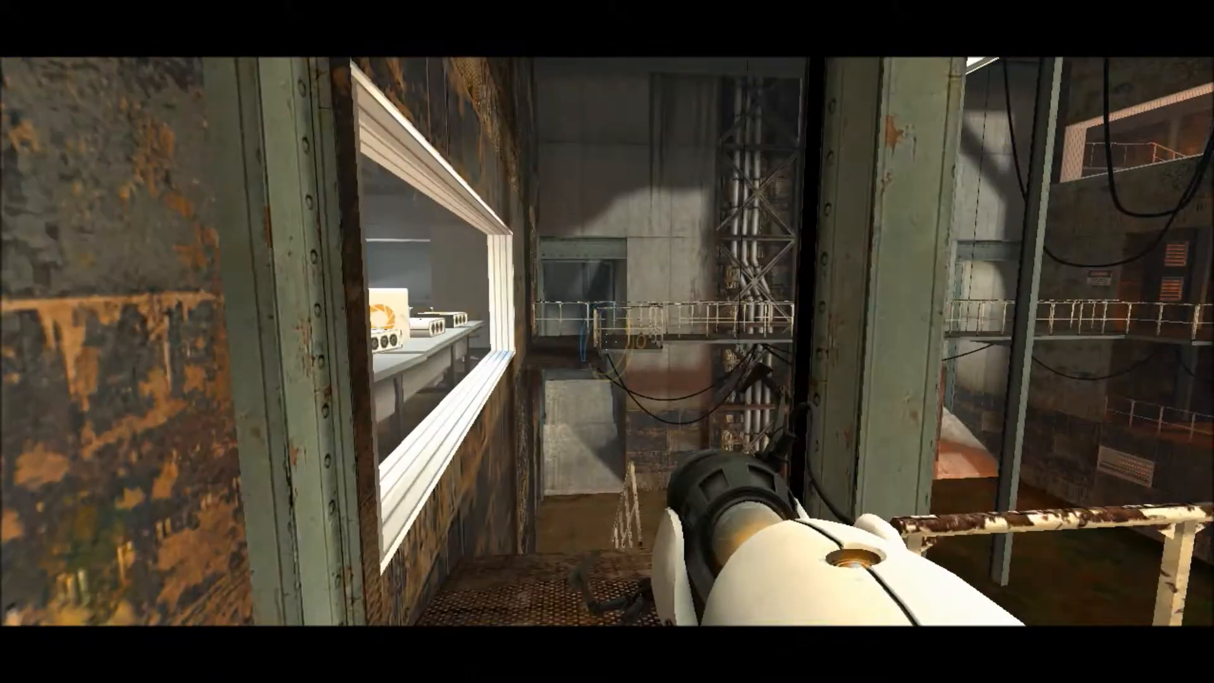
{"action": "left_click", "coordinate": [612, 353]}
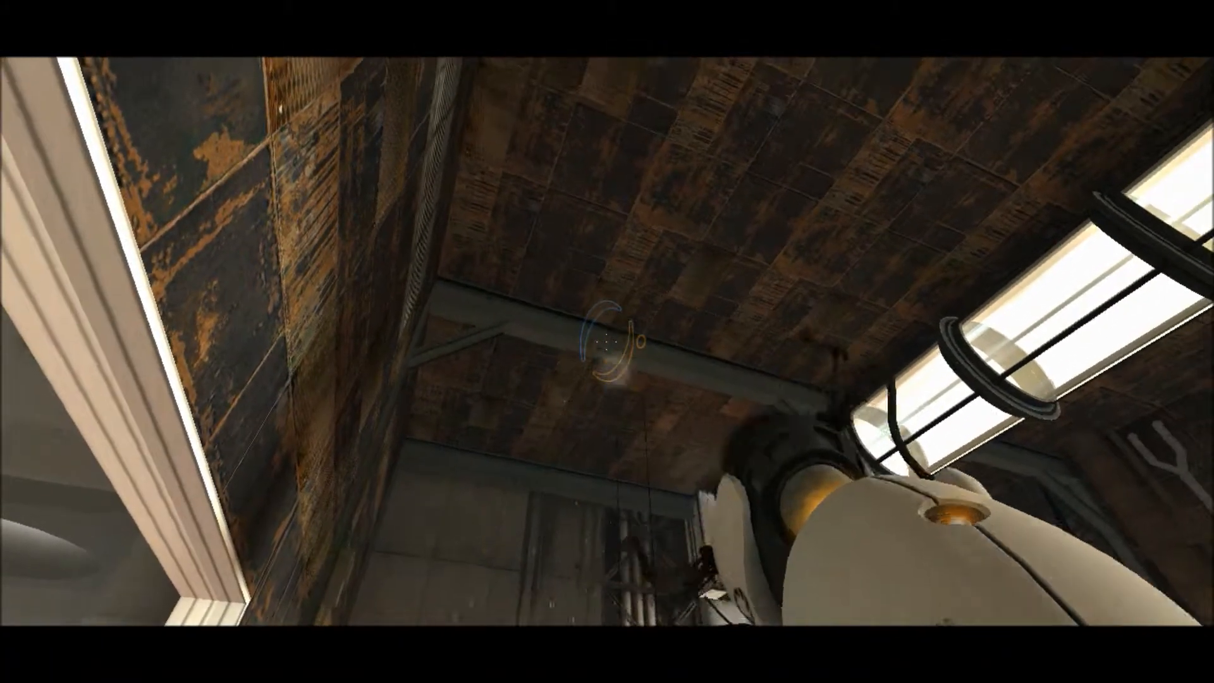
{"action": "mouse_move", "coordinate": [607, 344]}
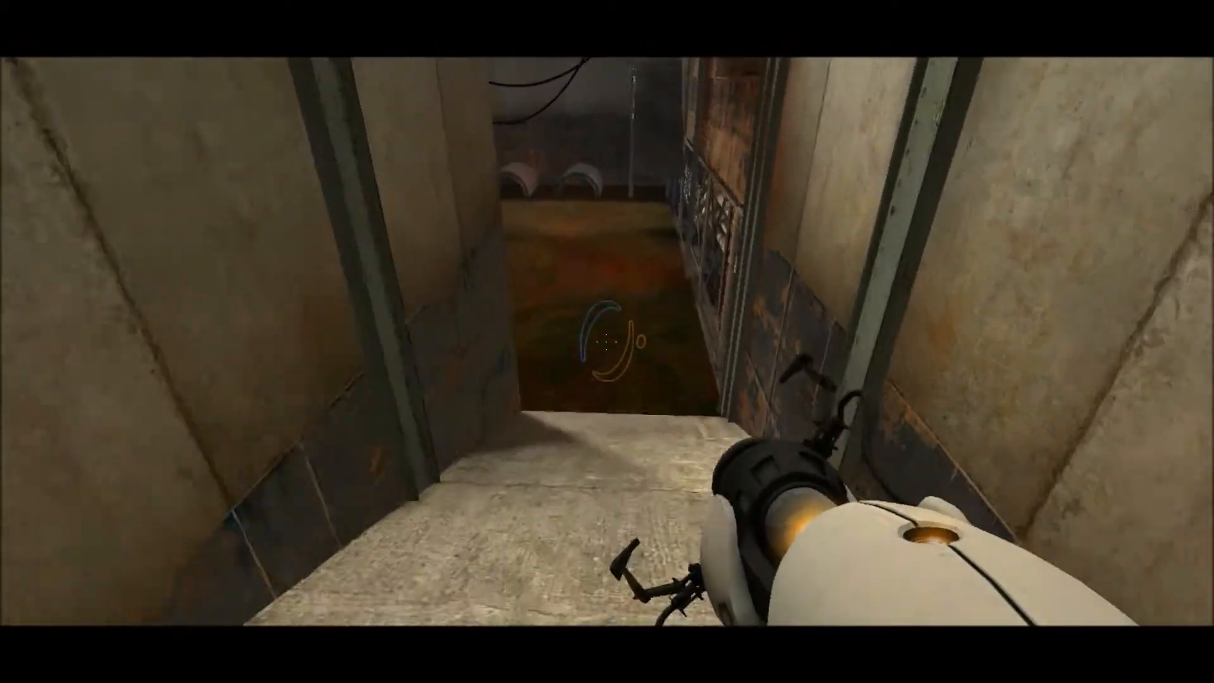
{"action": "mouse_move", "coordinate": [607, 342]}
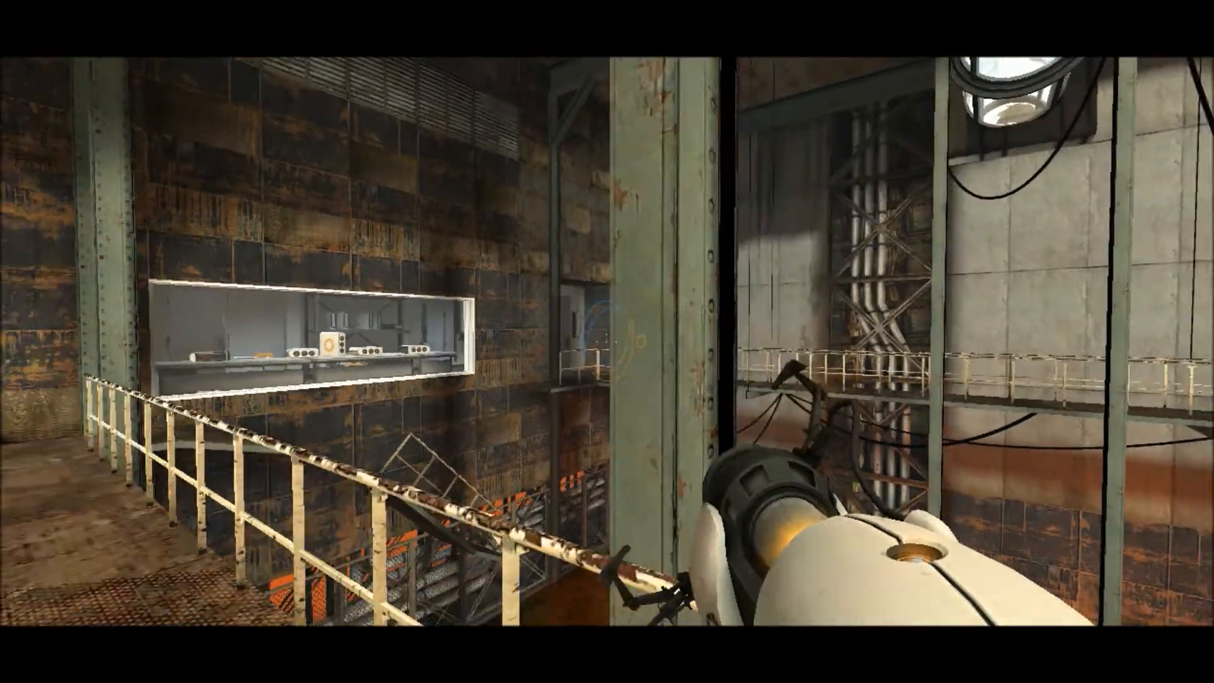
{"action": "mouse_move", "coordinate": [608, 342]}
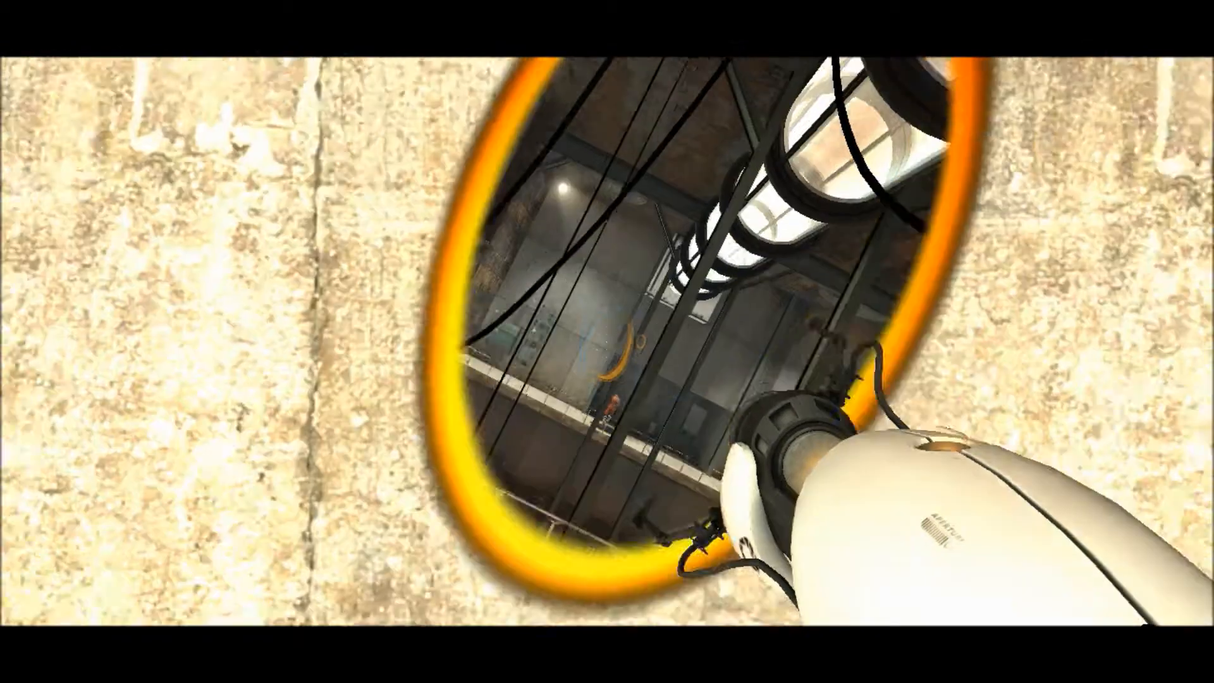
{"action": "mouse_move", "coordinate": [608, 341]}
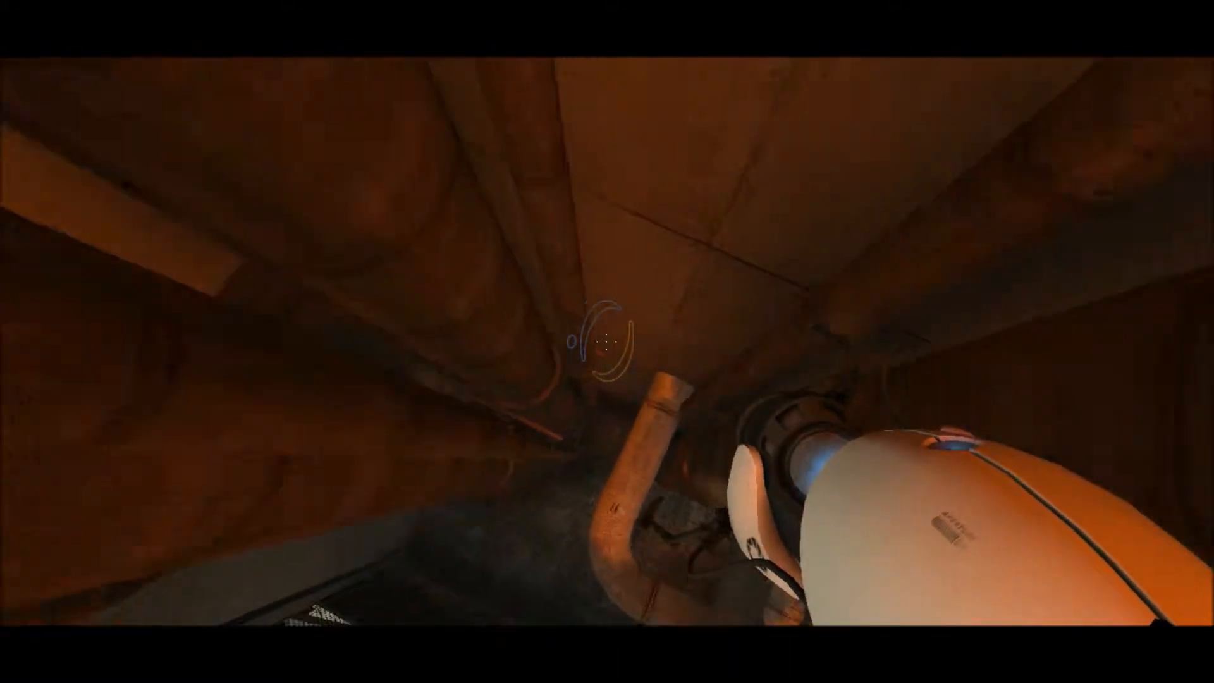
{"action": "left_click", "coordinate": [607, 345]}
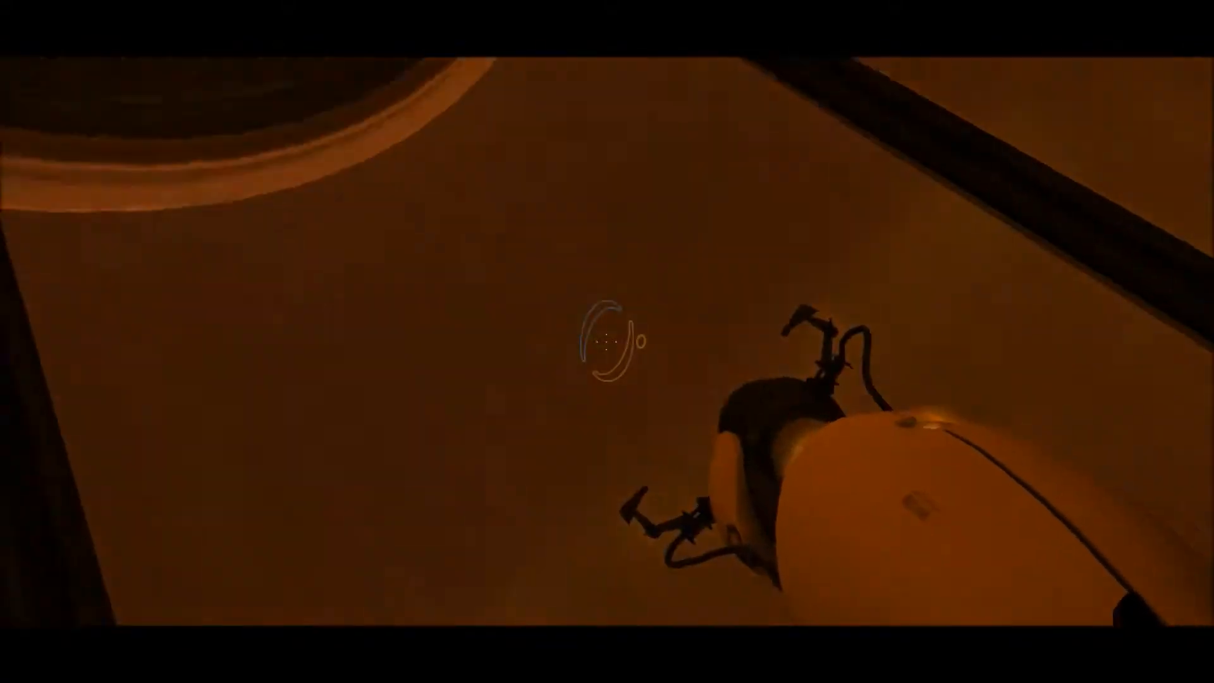
{"action": "mouse_move", "coordinate": [608, 344]}
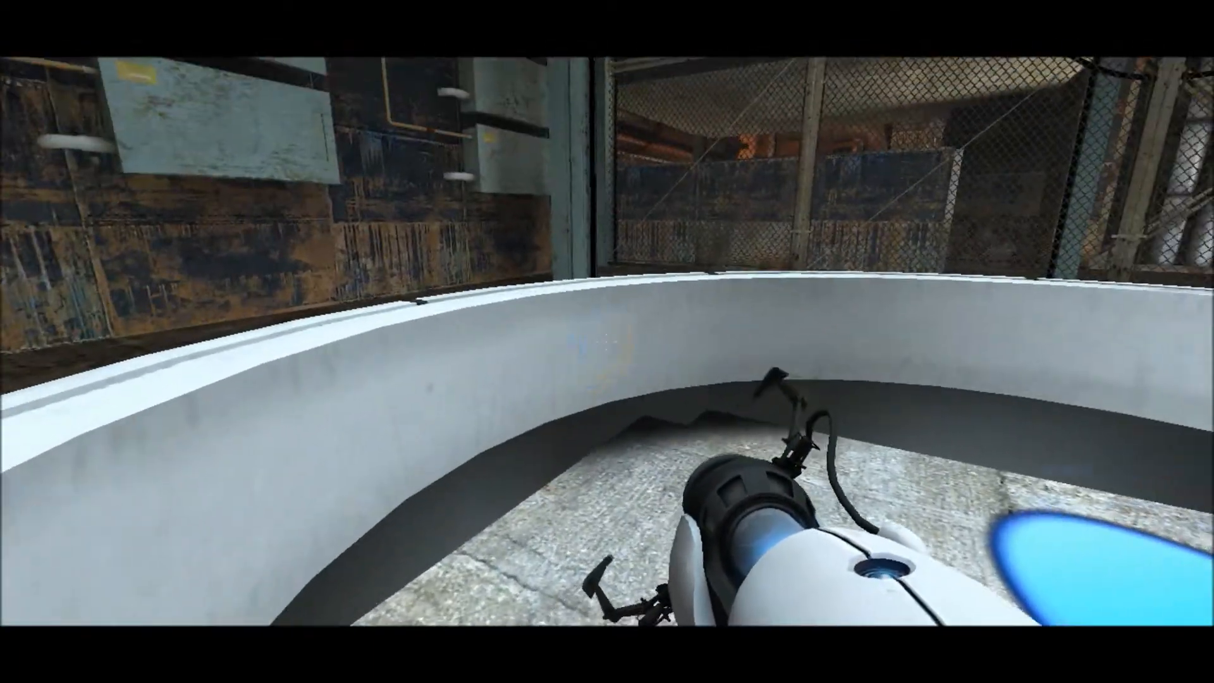
{"action": "mouse_move", "coordinate": [594, 356]}
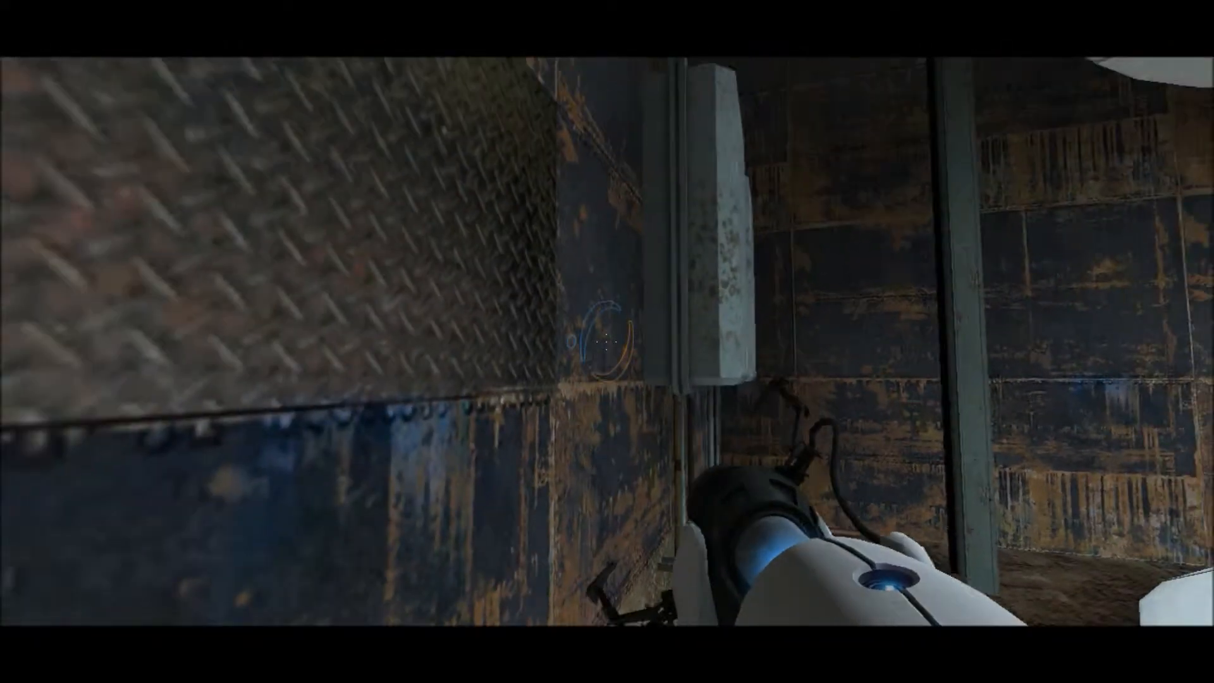
{"action": "mouse_move", "coordinate": [602, 343]}
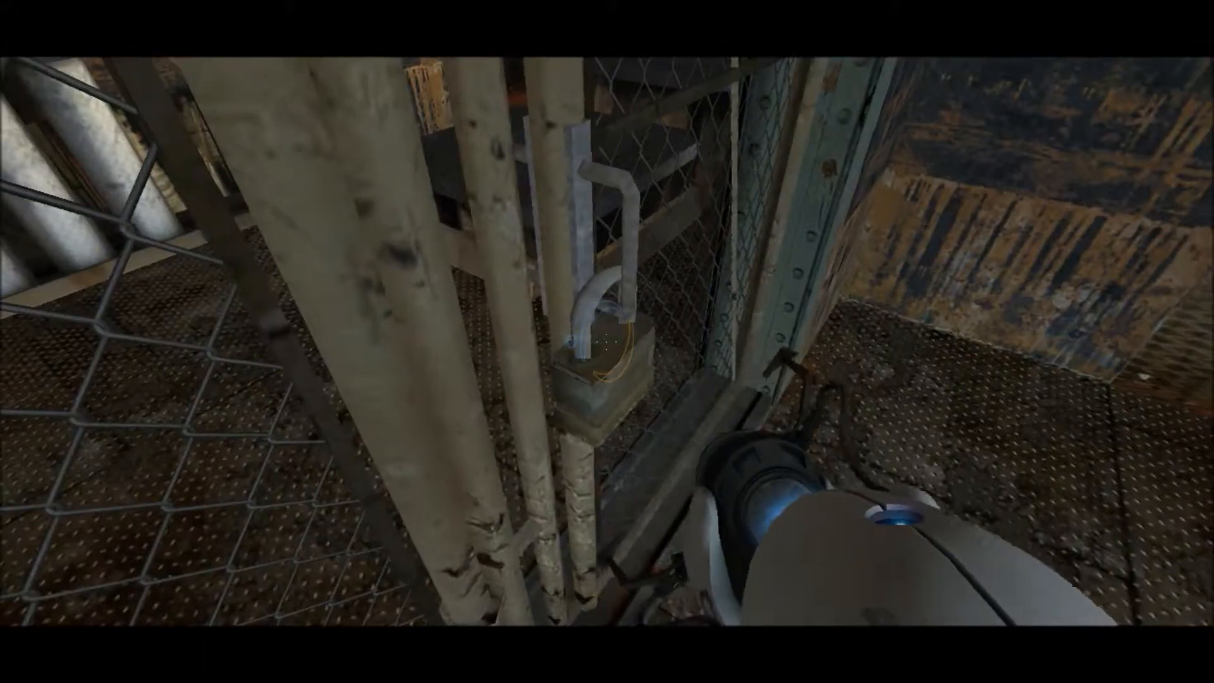
{"action": "mouse_move", "coordinate": [600, 341]}
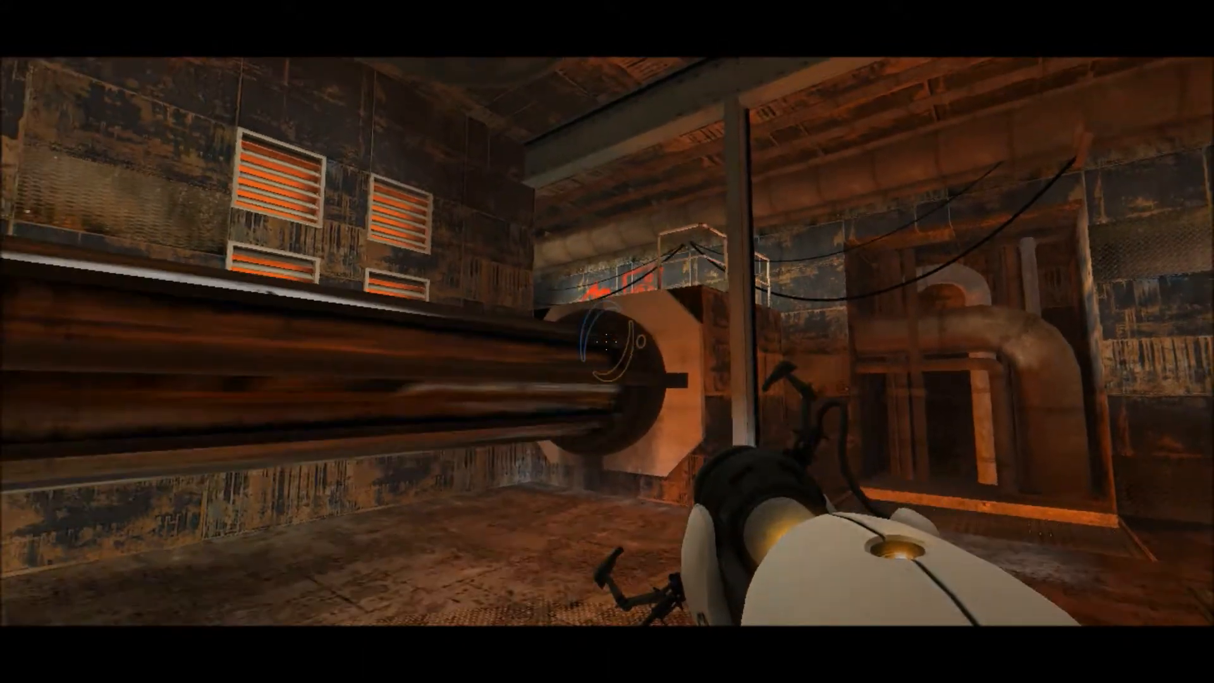
{"action": "left_click", "coordinate": [607, 347]}
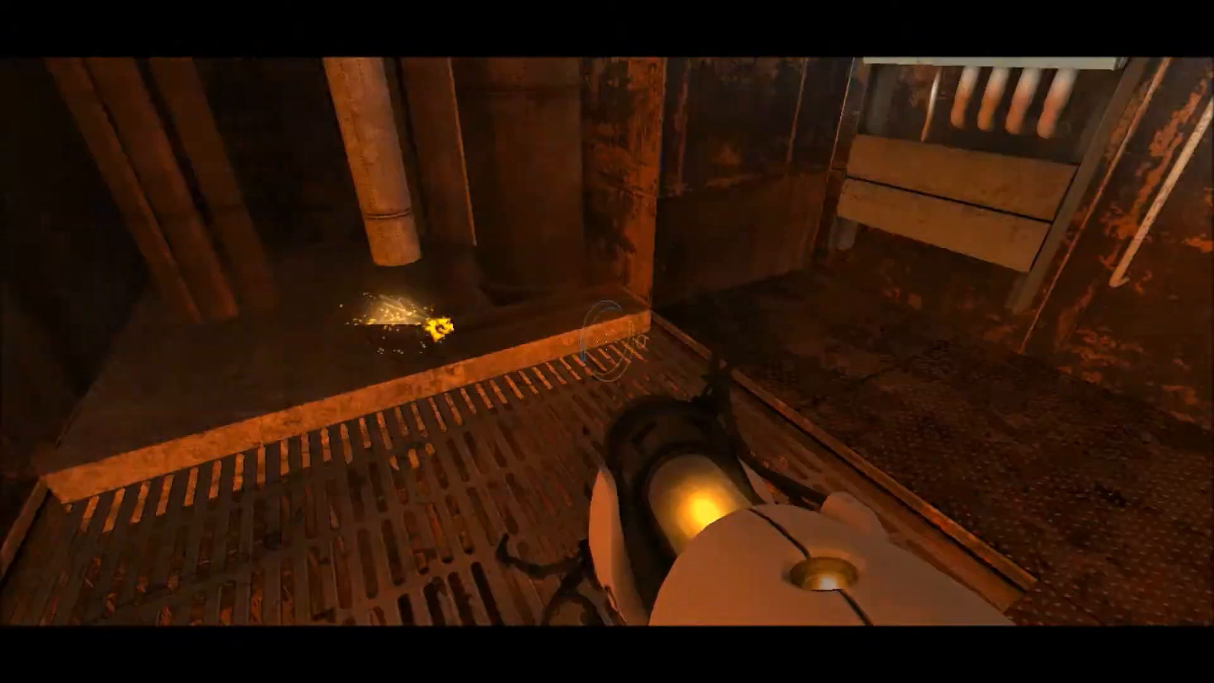
{"action": "mouse_move", "coordinate": [608, 348]}
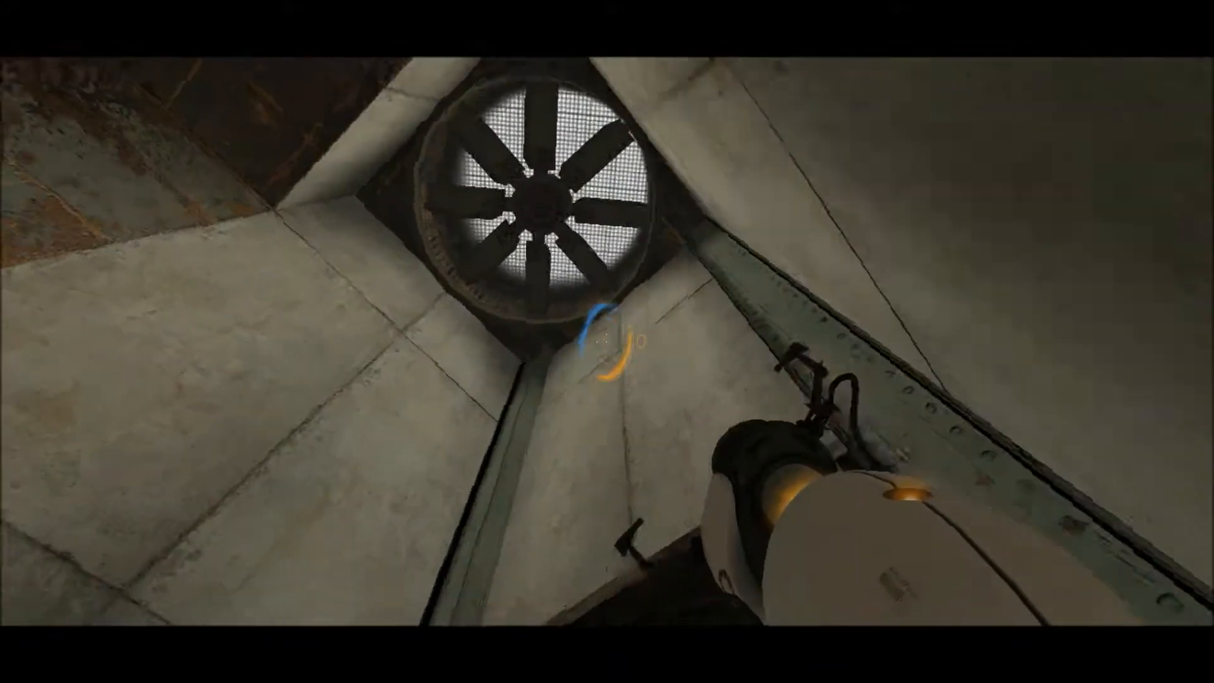
{"action": "left_click", "coordinate": [607, 348]}
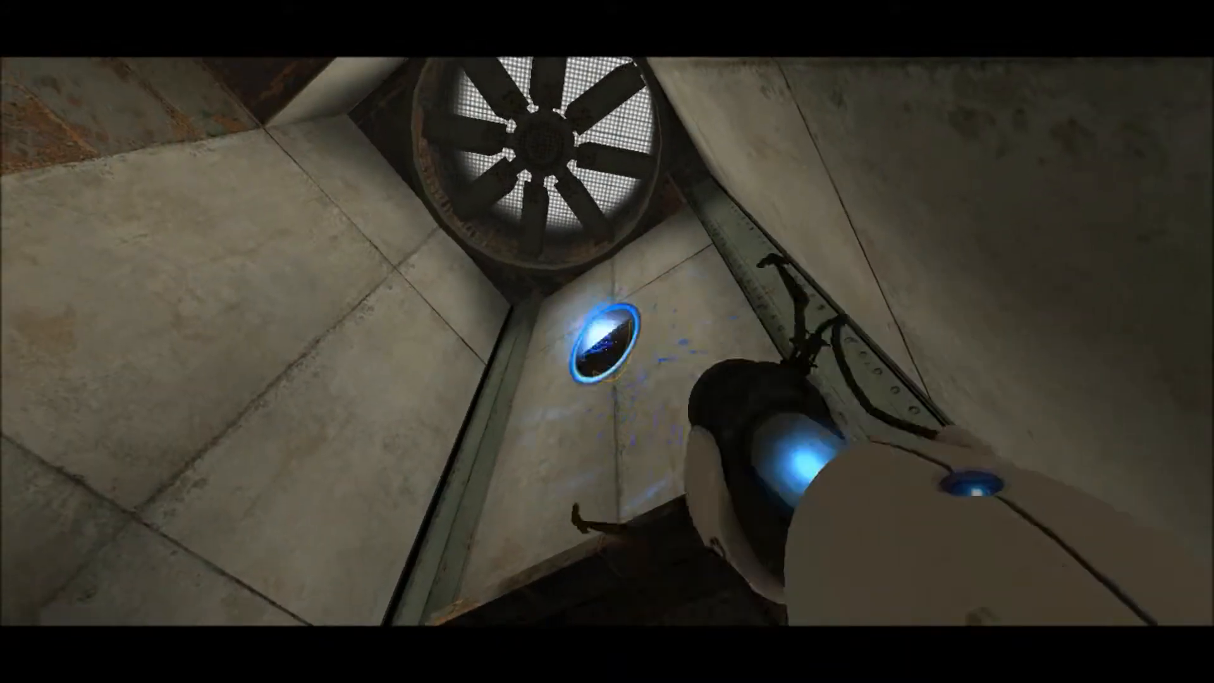